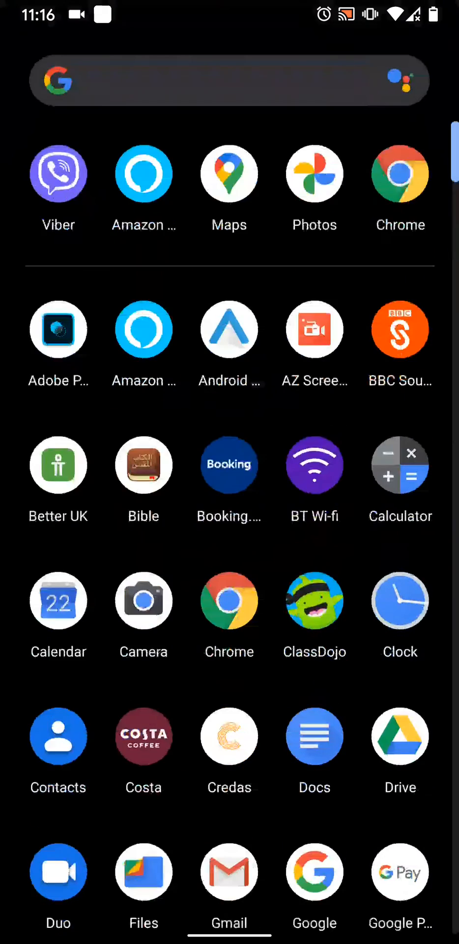
Launch Settings from the app drawer and reach Network and Internet's mobile network options.
scroll("down", 3)
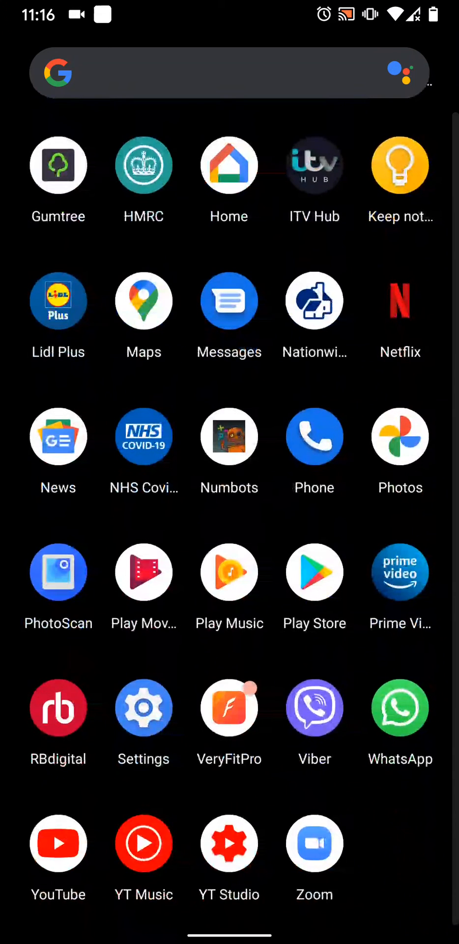
left_click(143, 707)
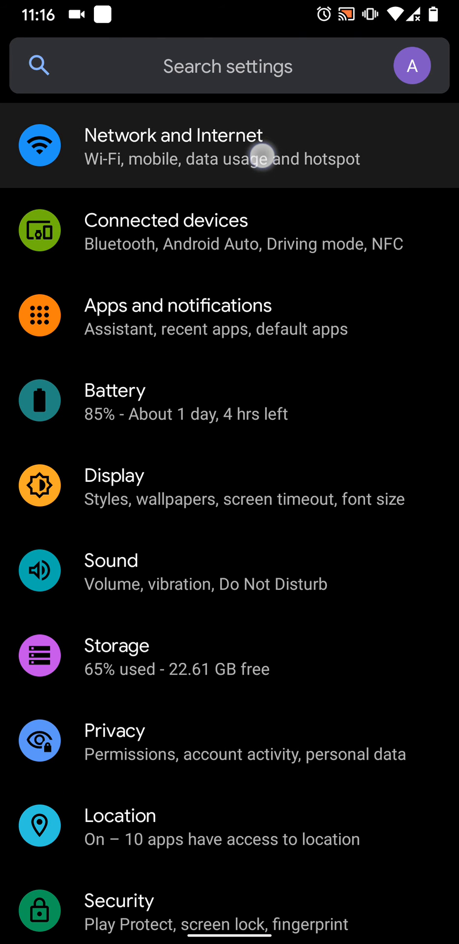
left_click(173, 145)
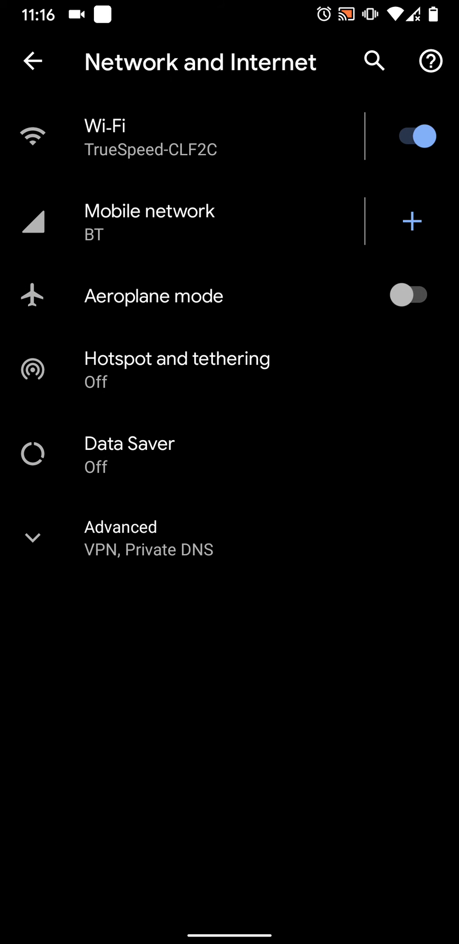
left_click(180, 221)
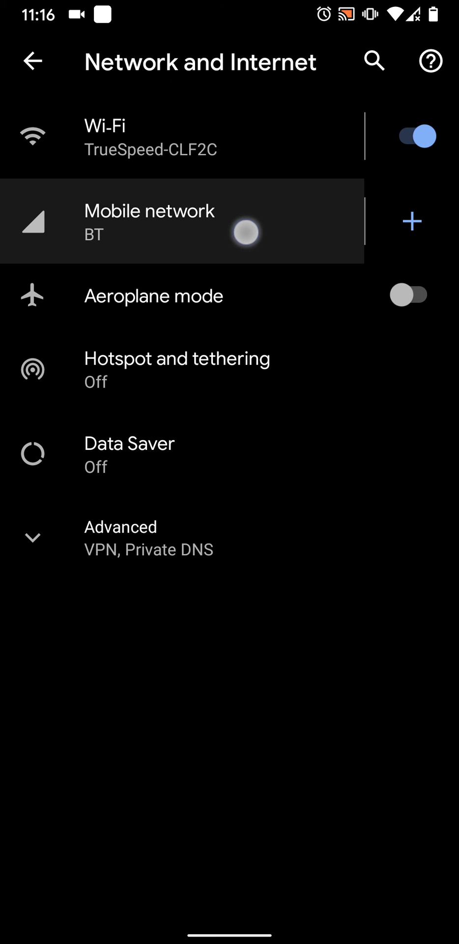
Open the BT mobile network page and scroll down to the Calling section.
left_click(150, 222)
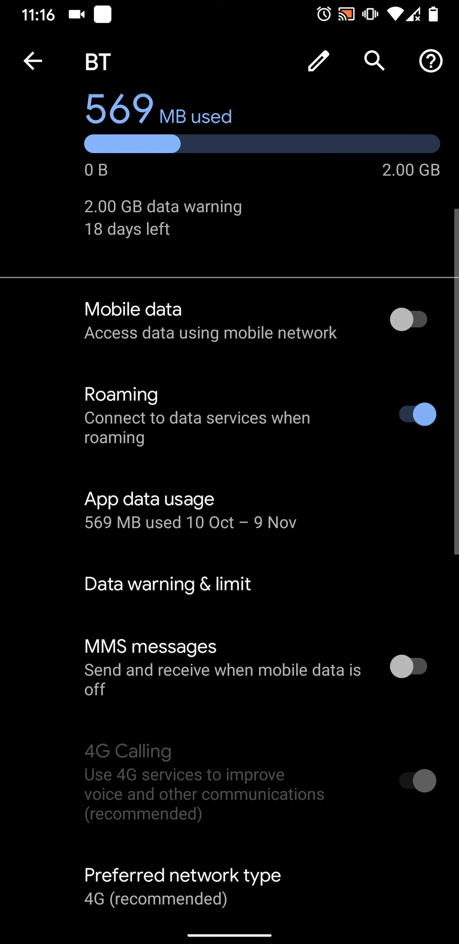
scroll("down", 3)
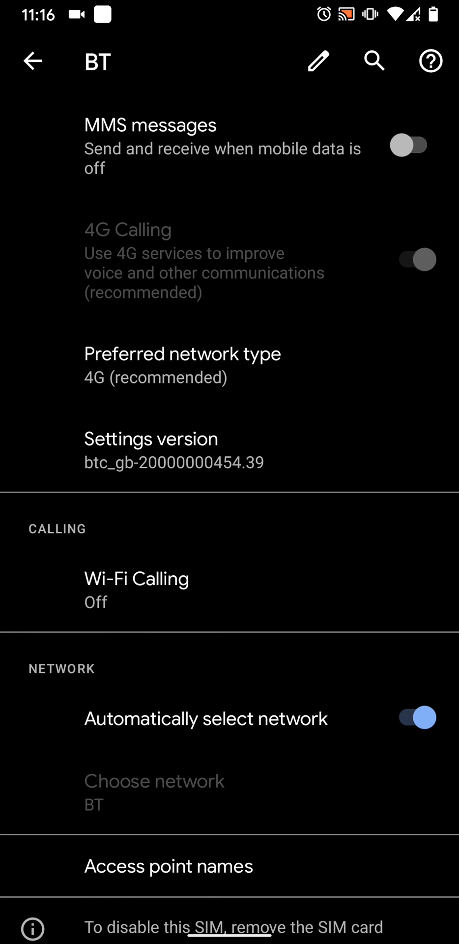
Open Wi-Fi Calling for the BT network and switch its toggle On.
left_click(136, 590)
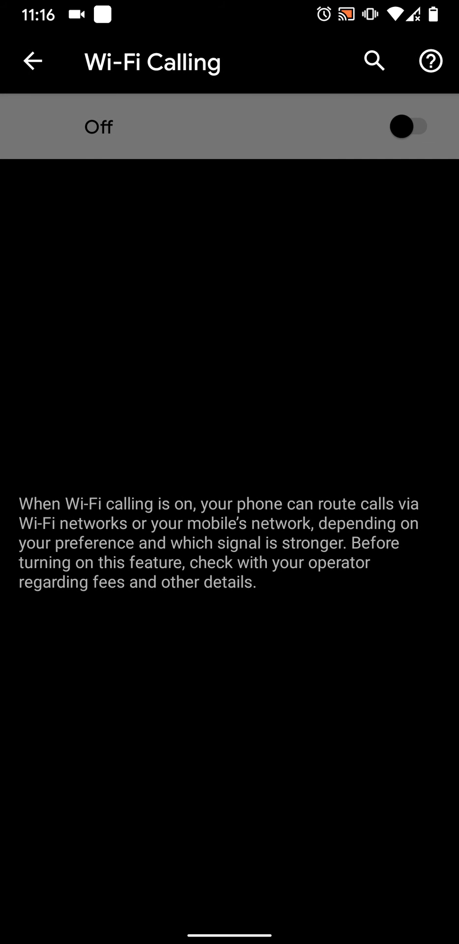
left_click(410, 127)
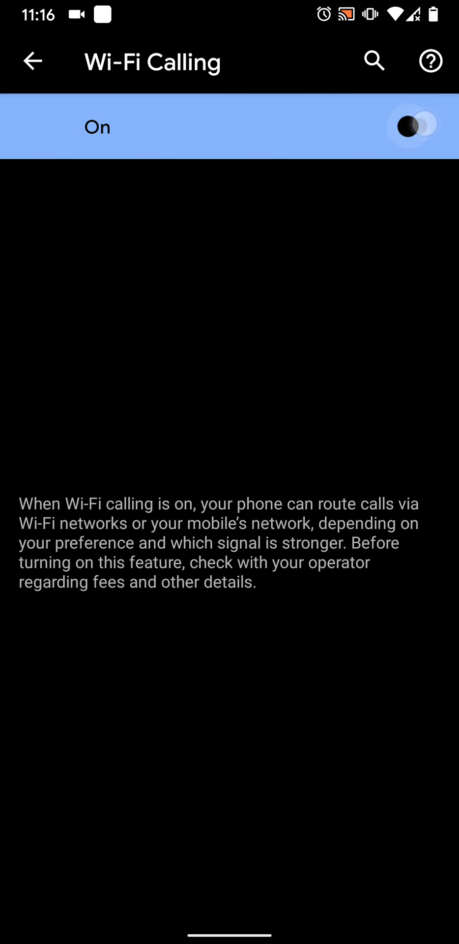
left_click(414, 127)
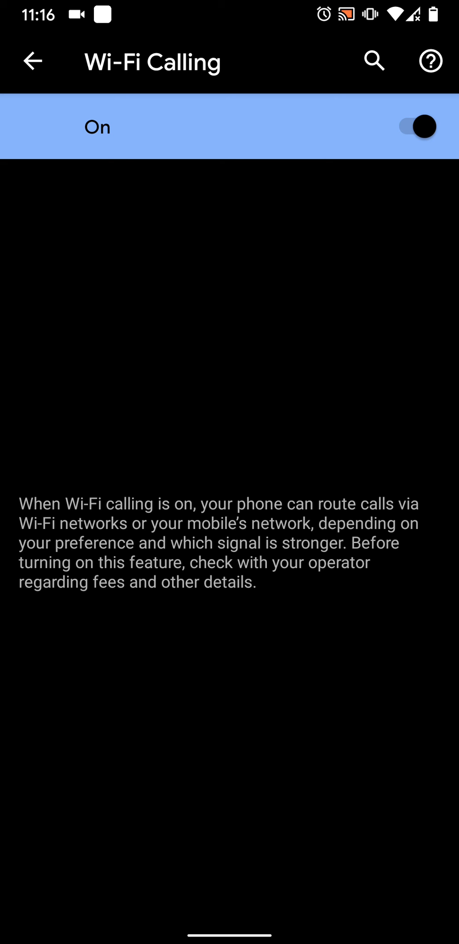